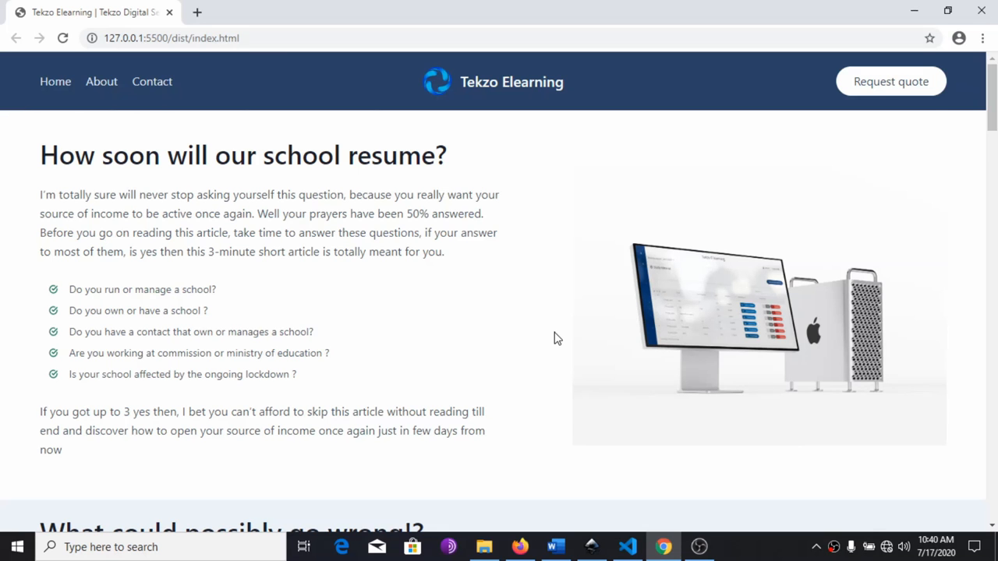
- Scroll index.html down to the INSTANT ORDER BONUS section and its quote form inputs
scroll("down", 3)
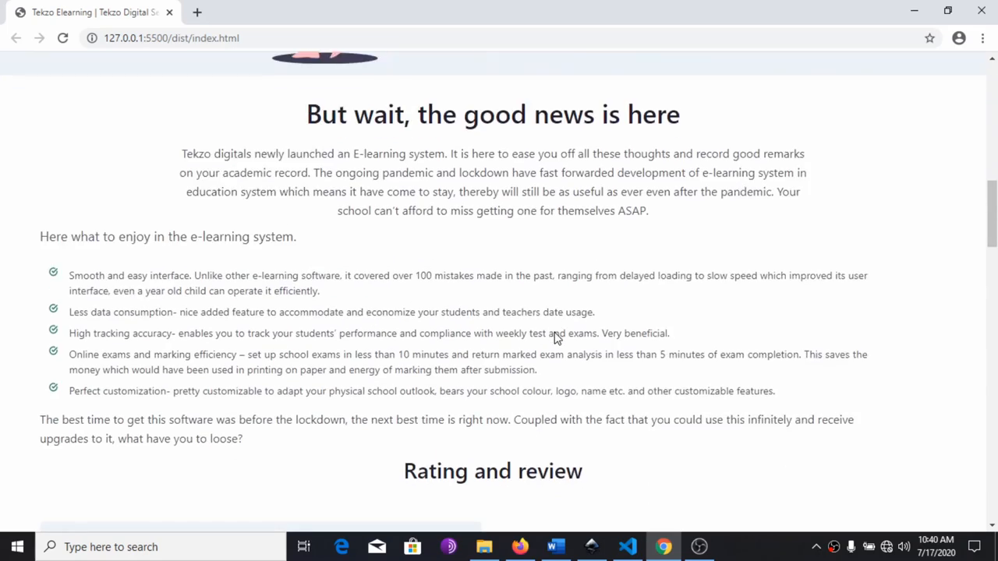
scroll("down", 3)
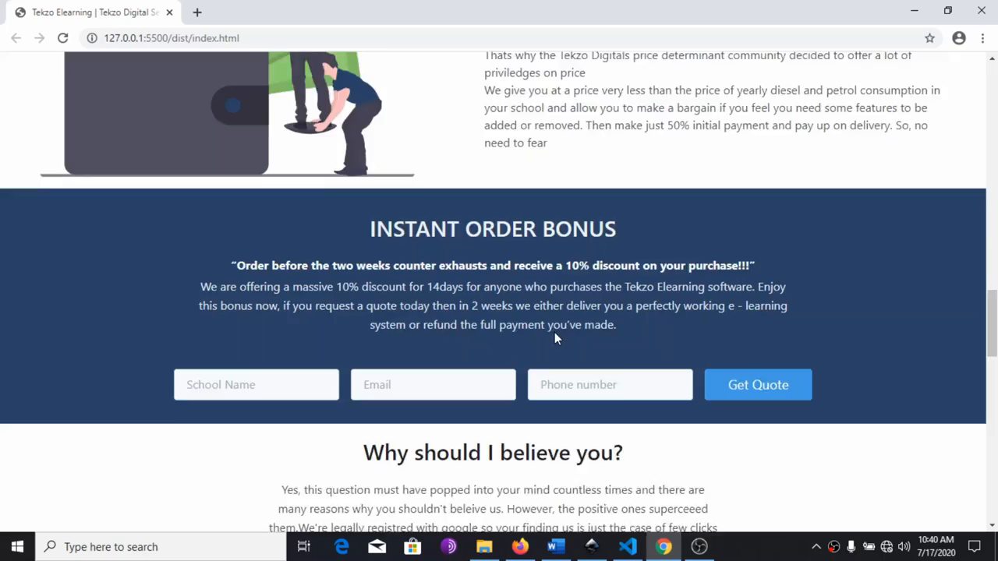
scroll("down", 3)
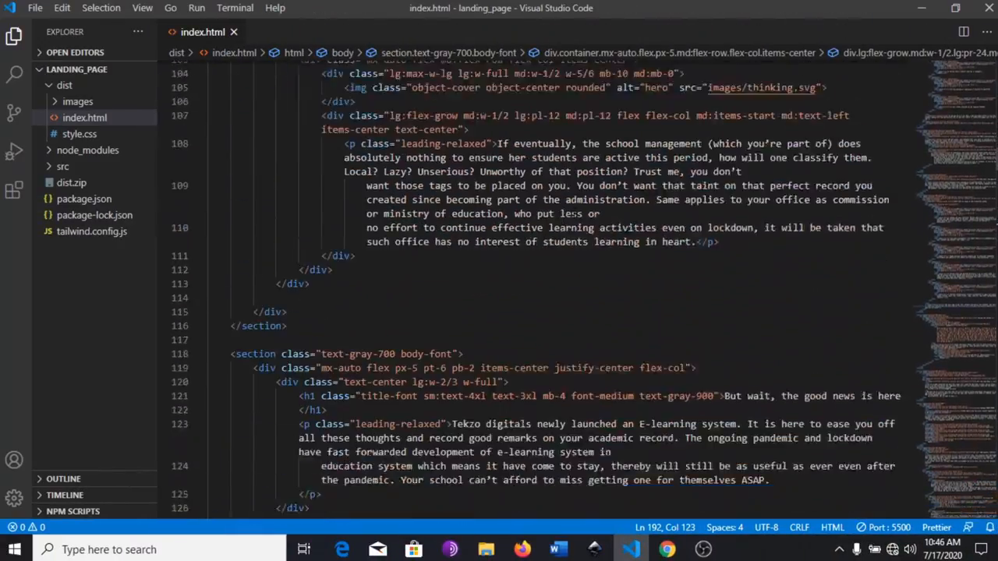
scroll("down", 3)
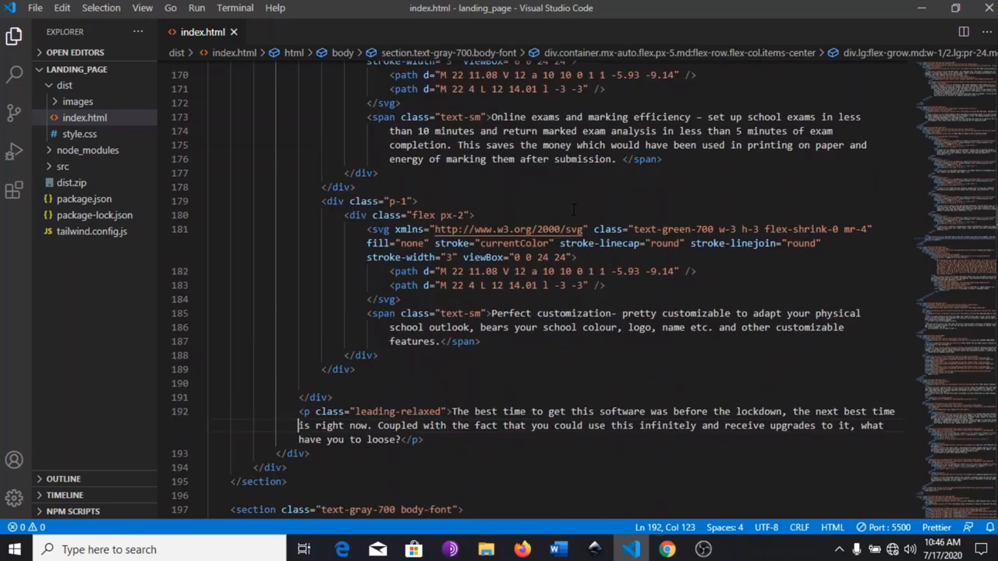
scroll("down", 3)
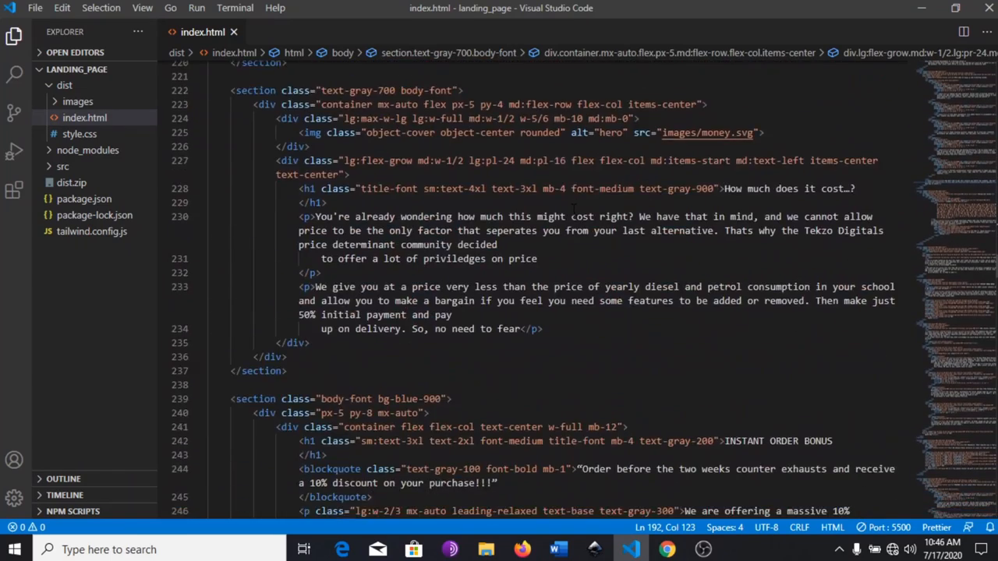
scroll("down", 3)
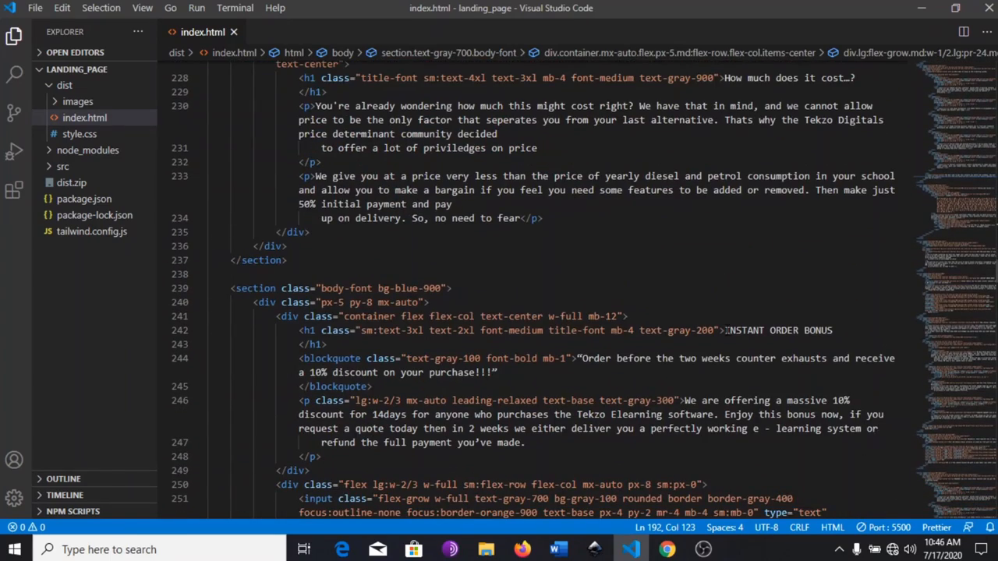
scroll("down", 3)
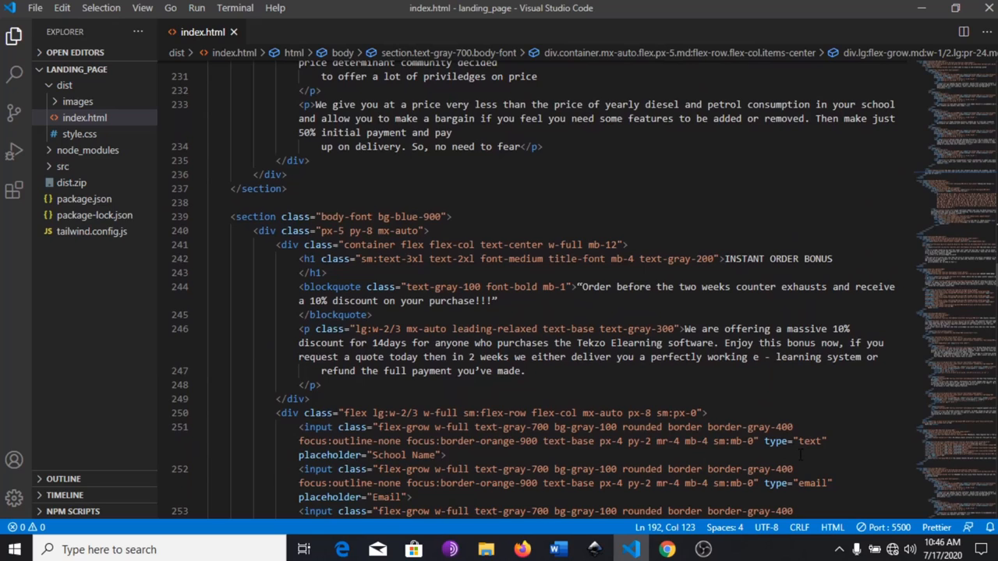
- Live-edit the Instant Order Bonus heading to 'I edited this' and set its font size to 2rem
left_click(665, 547)
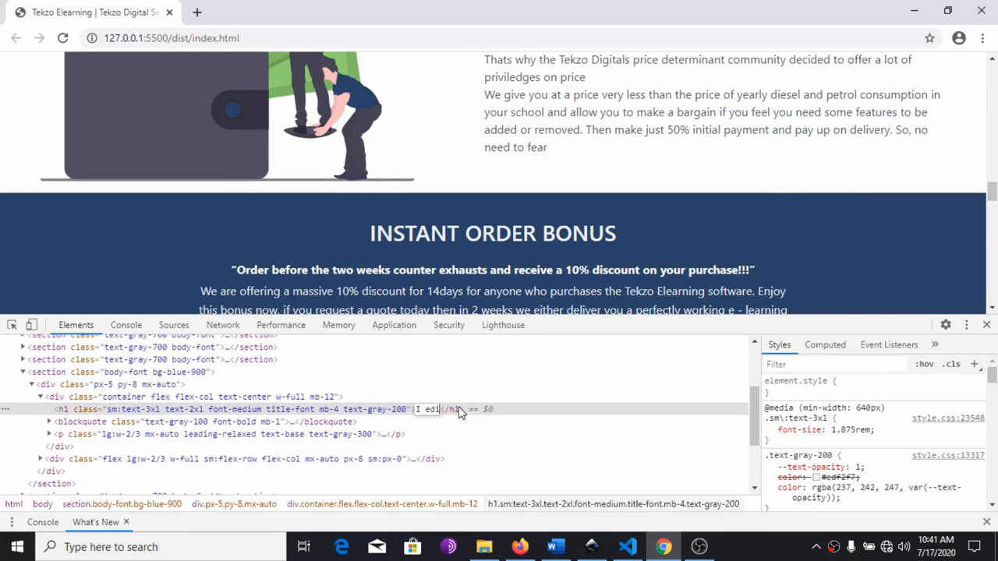
type("I edited this")
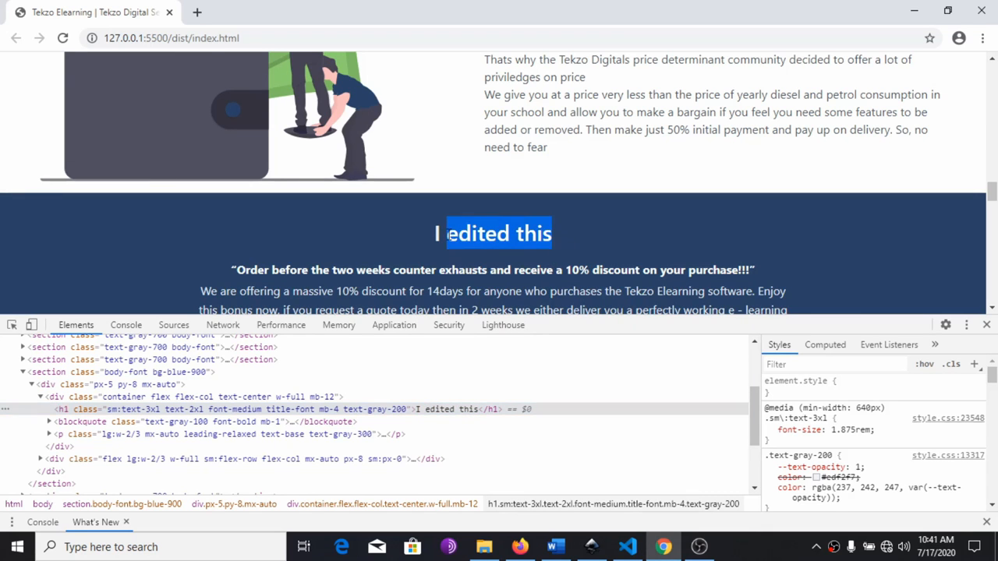
left_click(772, 430)
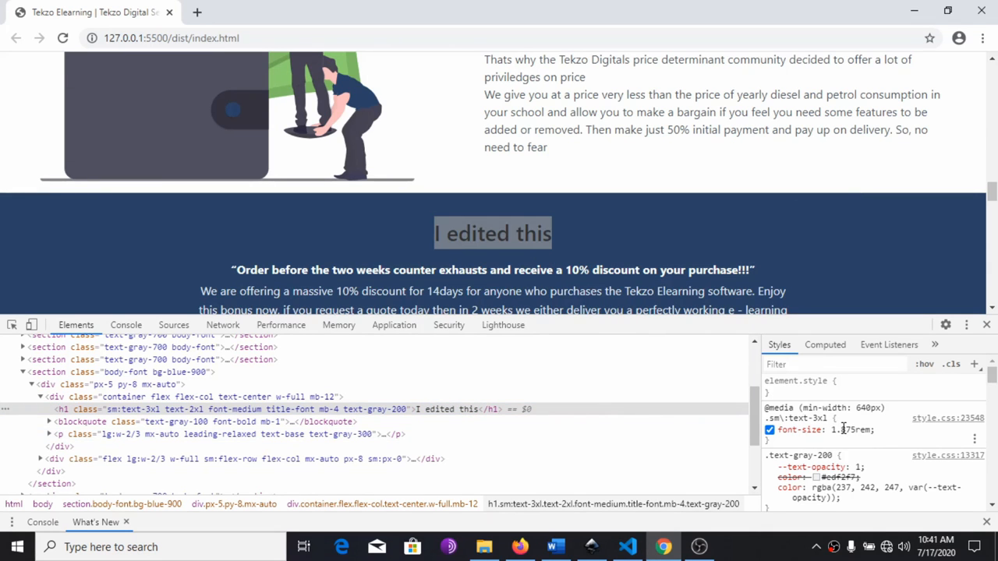
type("2rem")
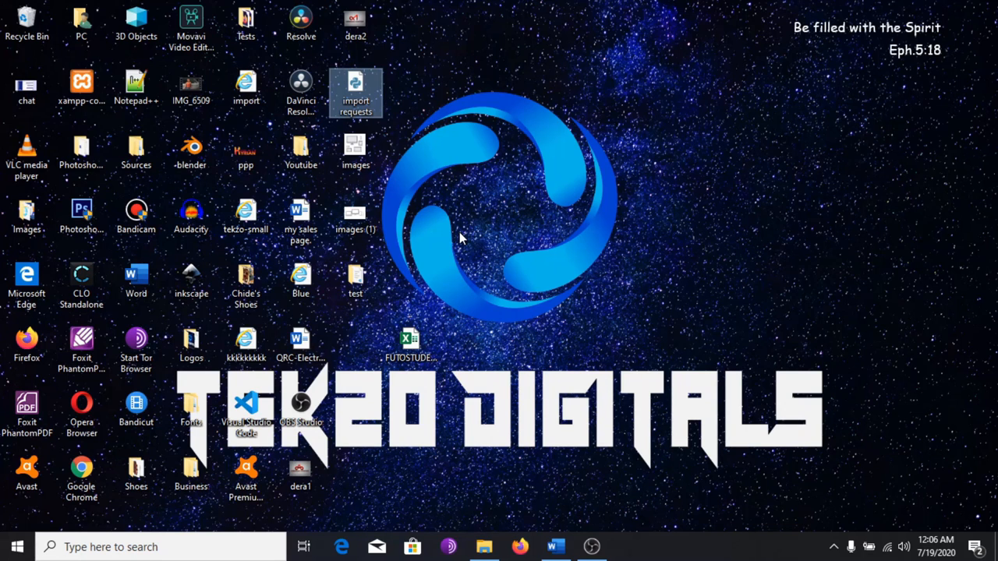
mouse_move(448, 268)
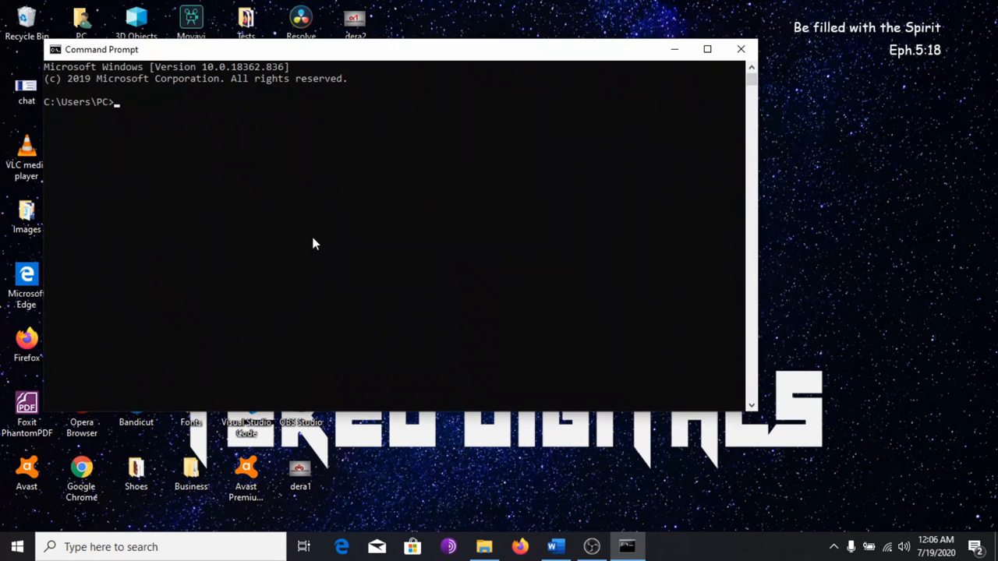
mouse_move(312, 240)
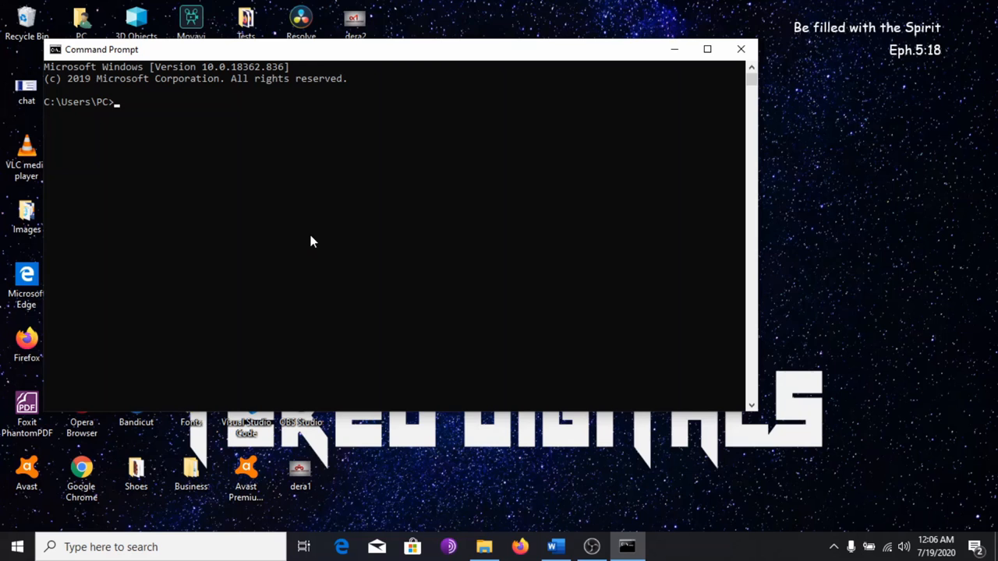
mouse_move(885, 539)
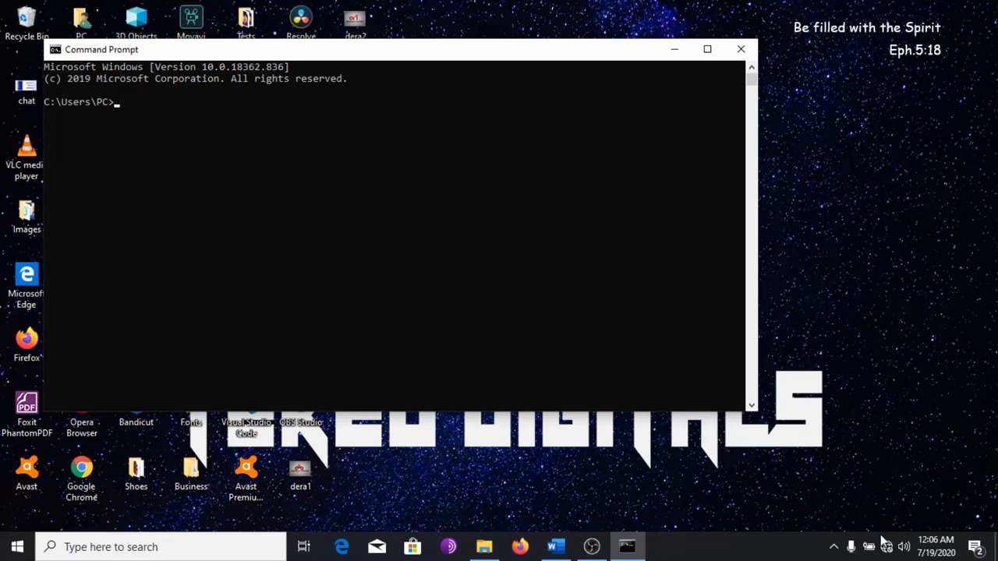
- Check the Wi-Fi connection, then run ipconfig to list the Wi-Fi adapter's addresses
left_click(883, 547)
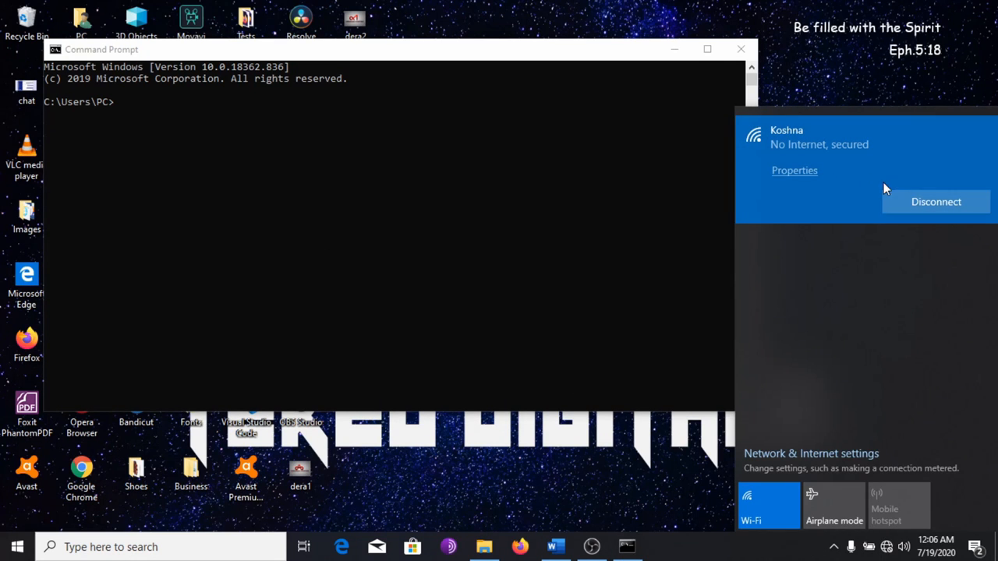
mouse_move(794, 263)
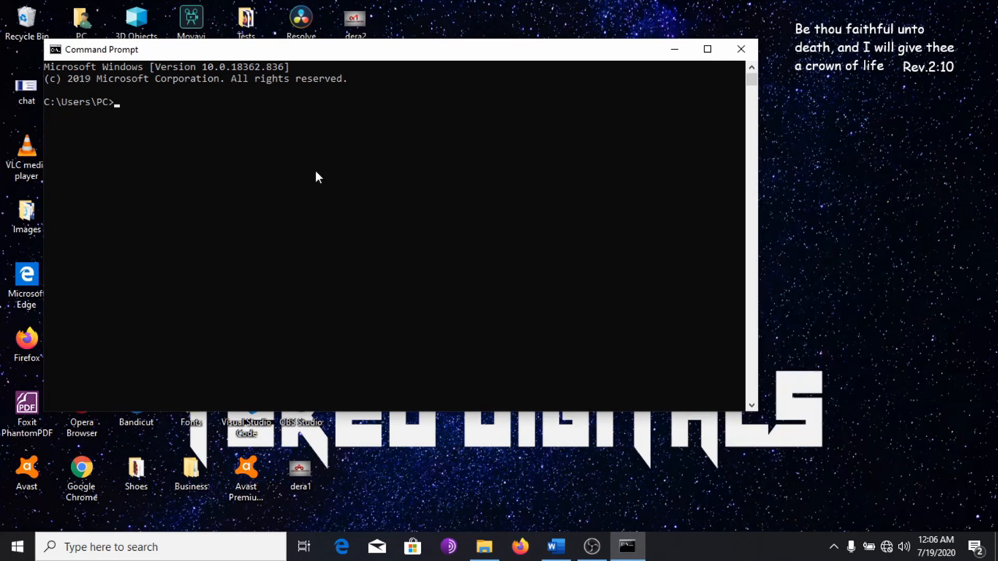
type("ipconfig")
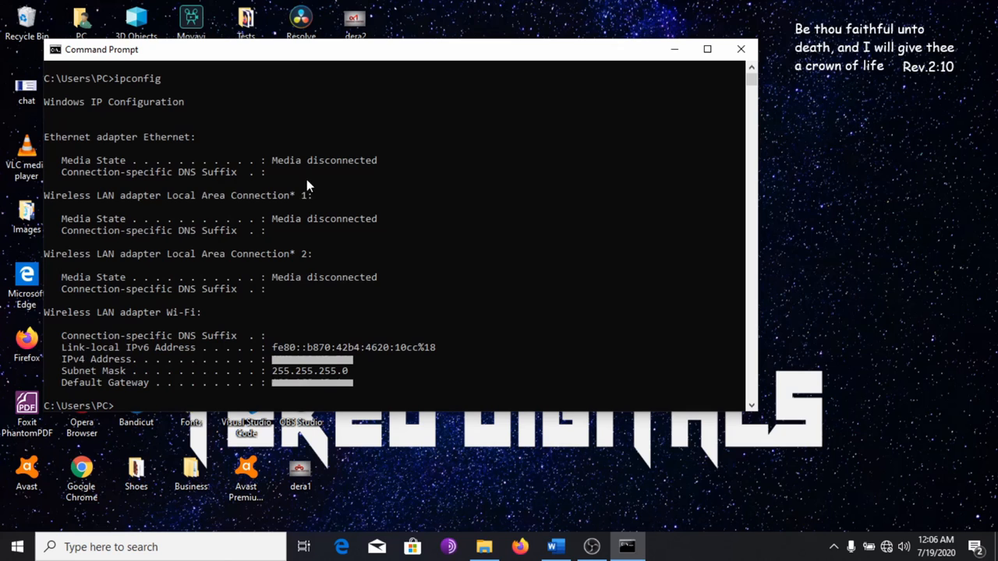
scroll("down", 3)
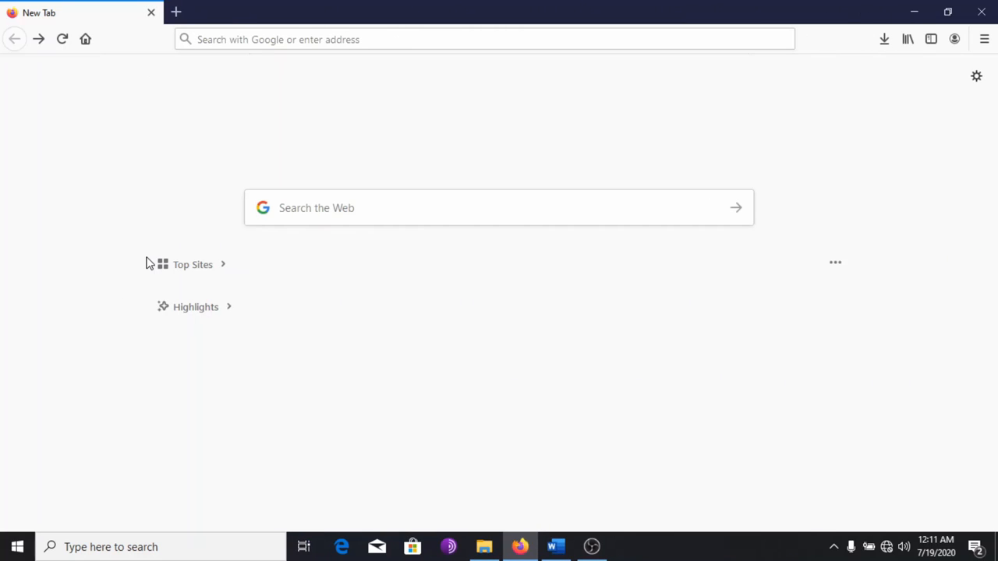
mouse_move(206, 94)
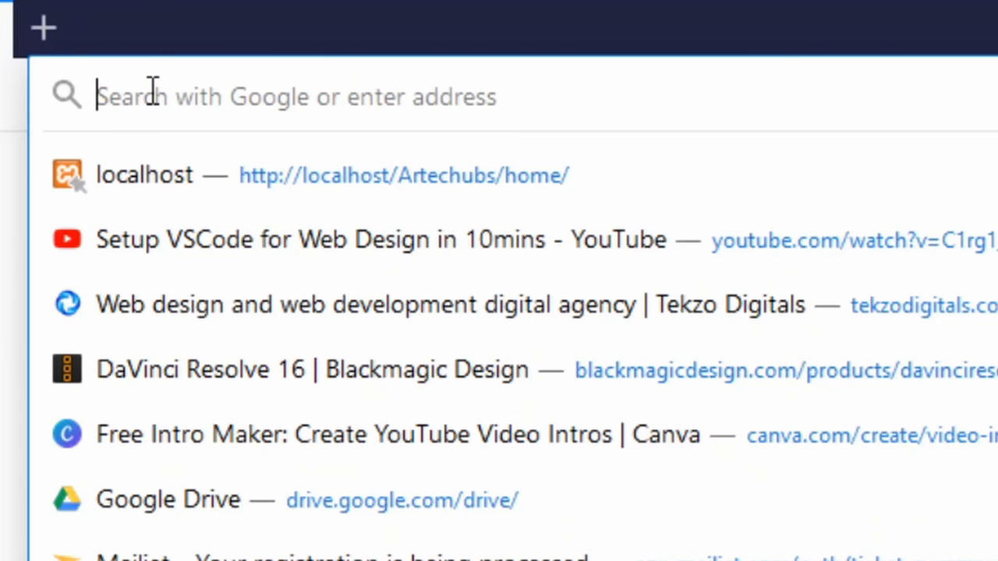
- Enter example.com in the new Firefox tab's address bar
type("example.com")
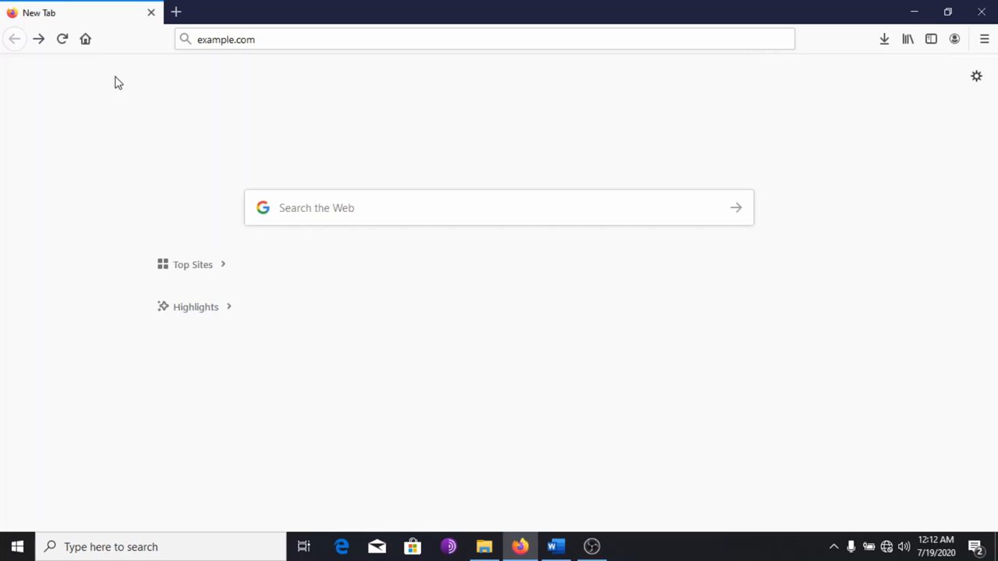
mouse_move(151, 69)
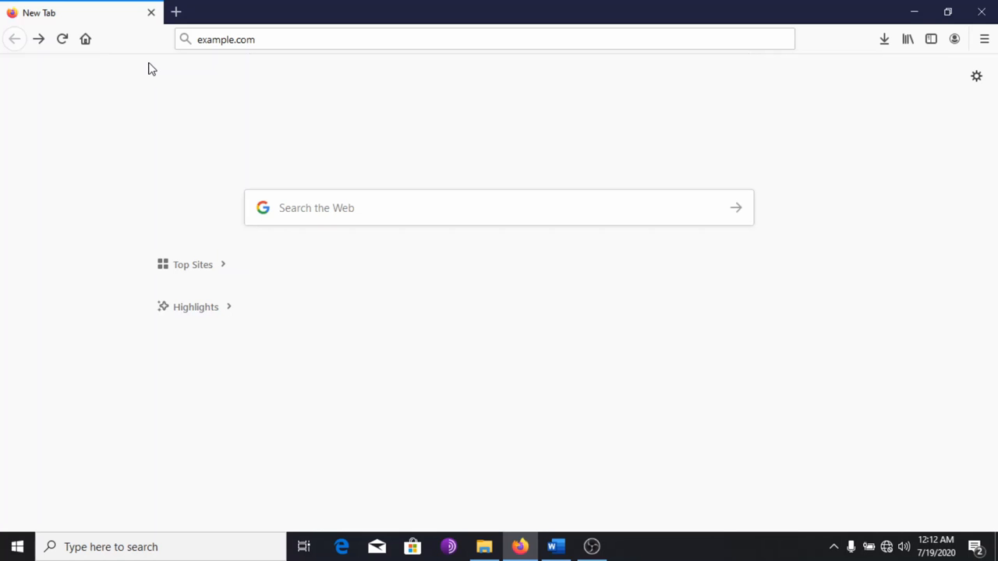
mouse_move(164, 72)
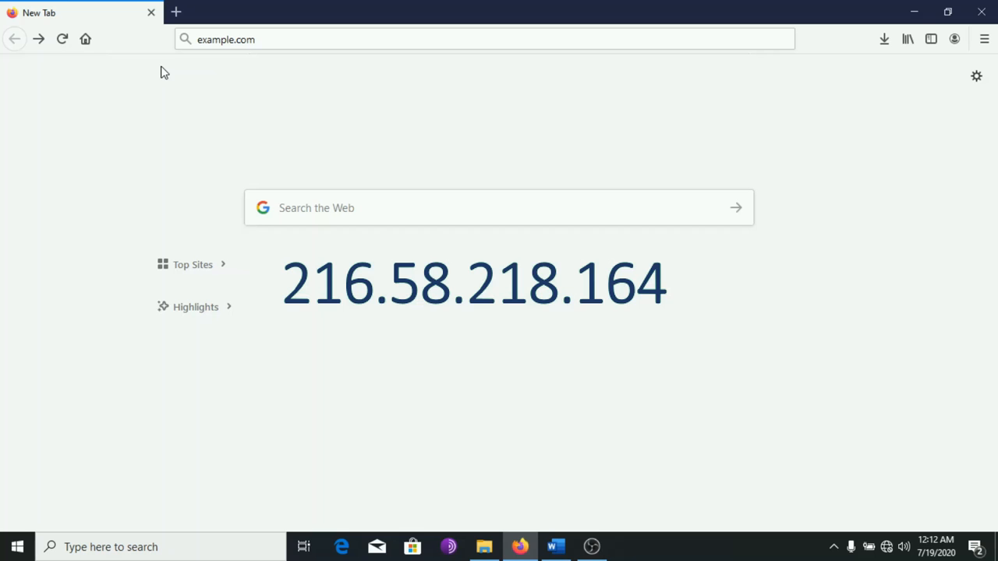
mouse_move(164, 49)
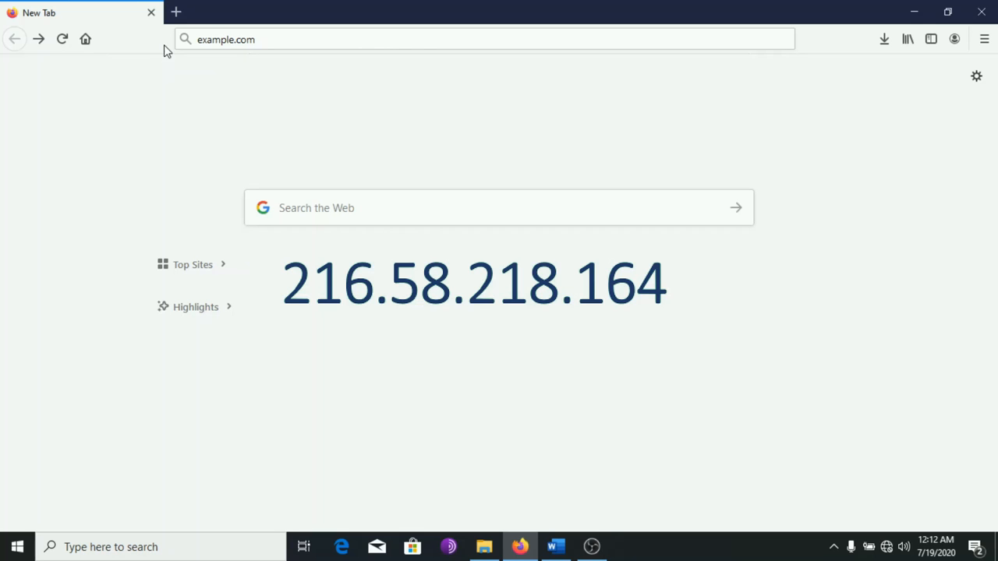